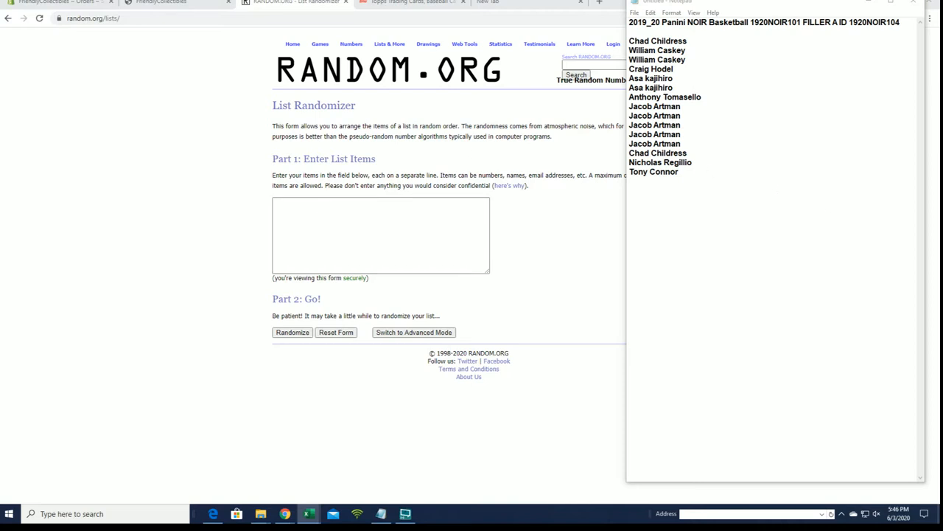
Select the list of player names in the Notepad window.
drag(629, 97, 690, 171)
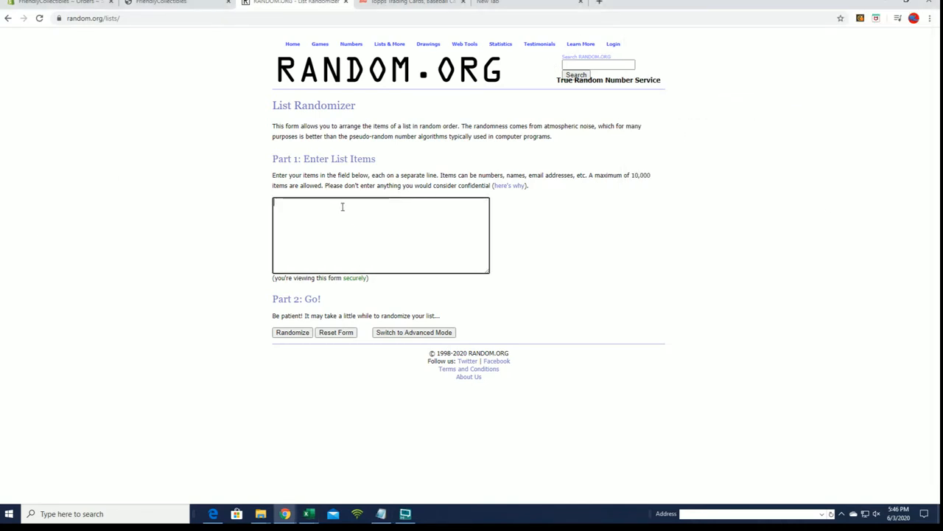
Paste the 15 names into the Part 1 box, randomize, and reshuffle with Again! several times.
click(292, 332)
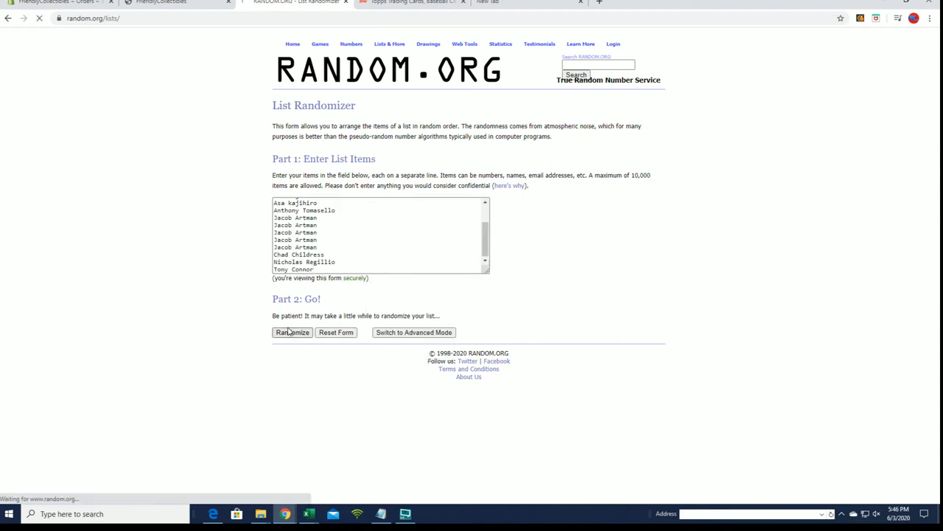
click(292, 332)
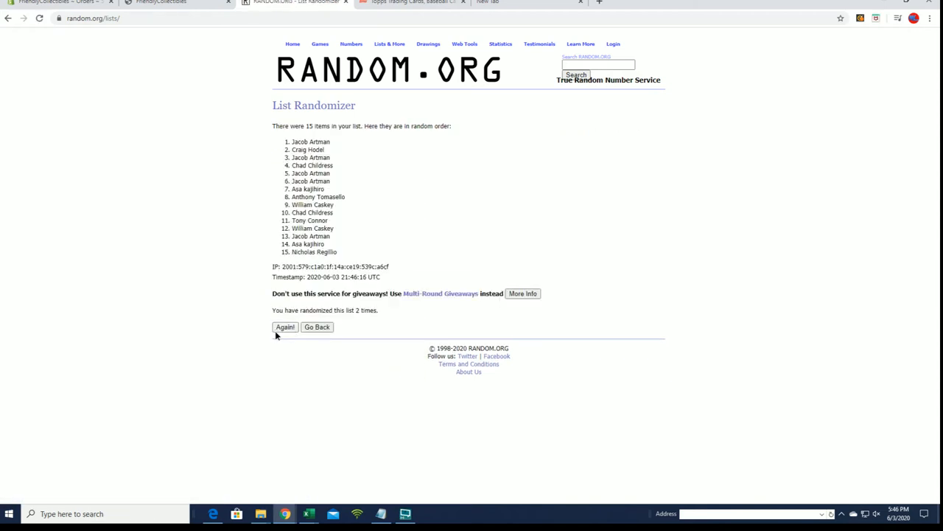
click(284, 328)
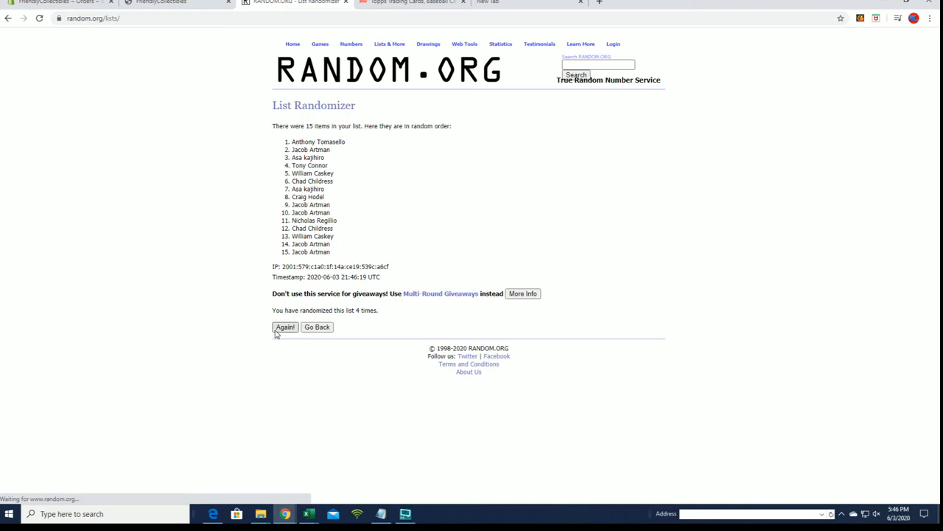
click(285, 327)
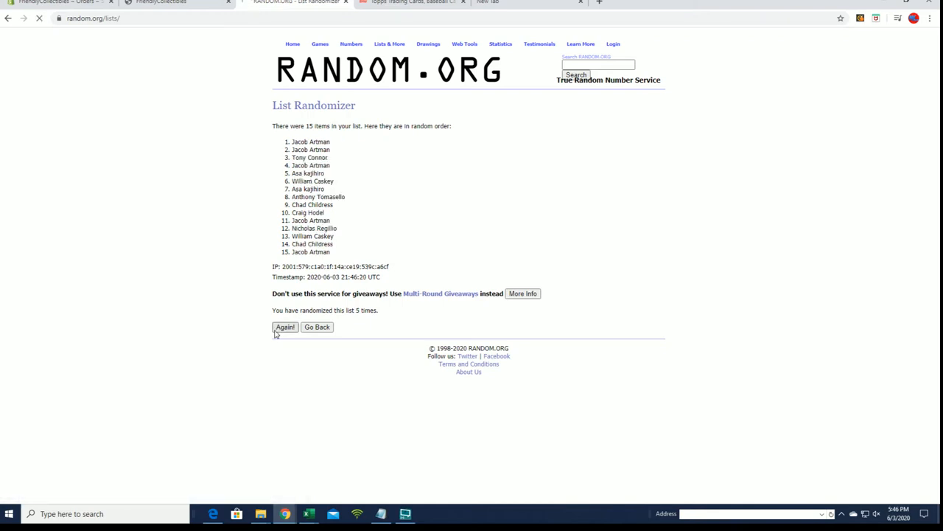
click(285, 328)
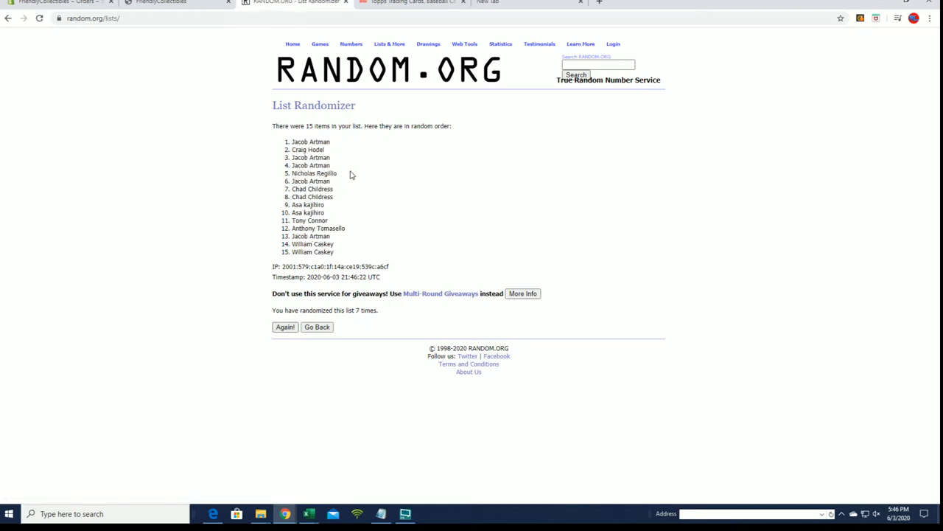
mouse_move(333, 159)
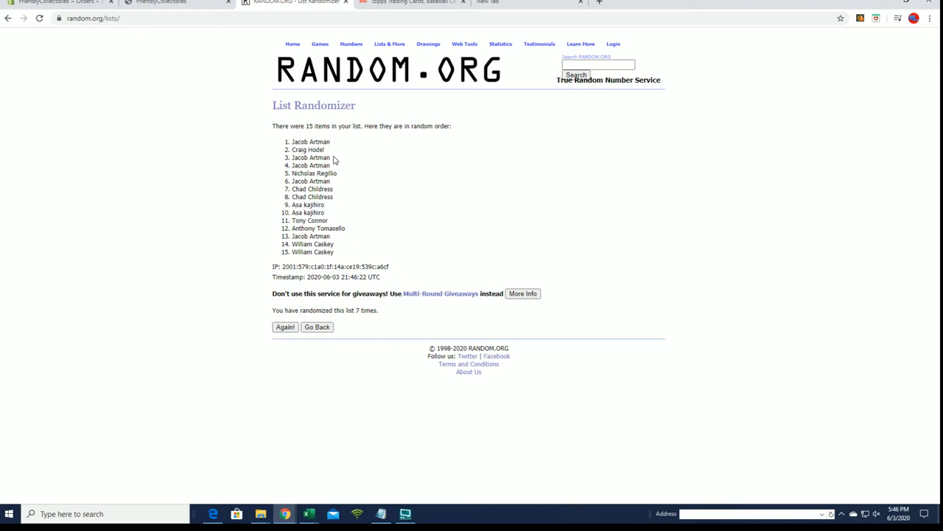
mouse_move(292, 141)
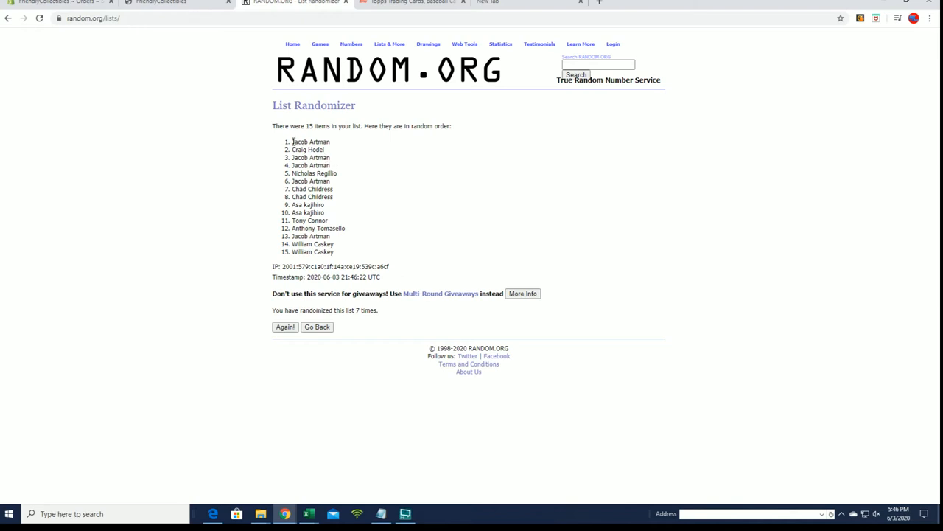
Highlight the top five shuffled names and zoom the page to 125% via the Chrome menu.
drag(292, 142, 331, 156)
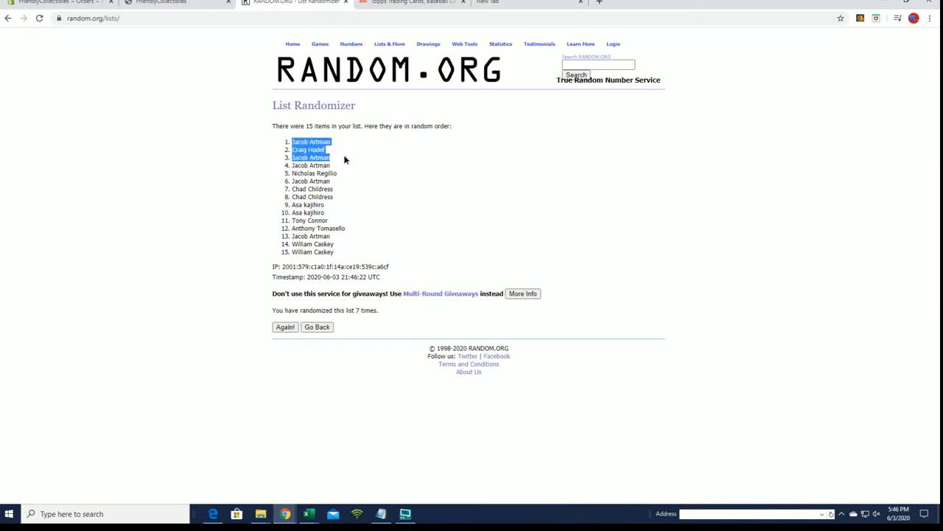
right_click(310, 165)
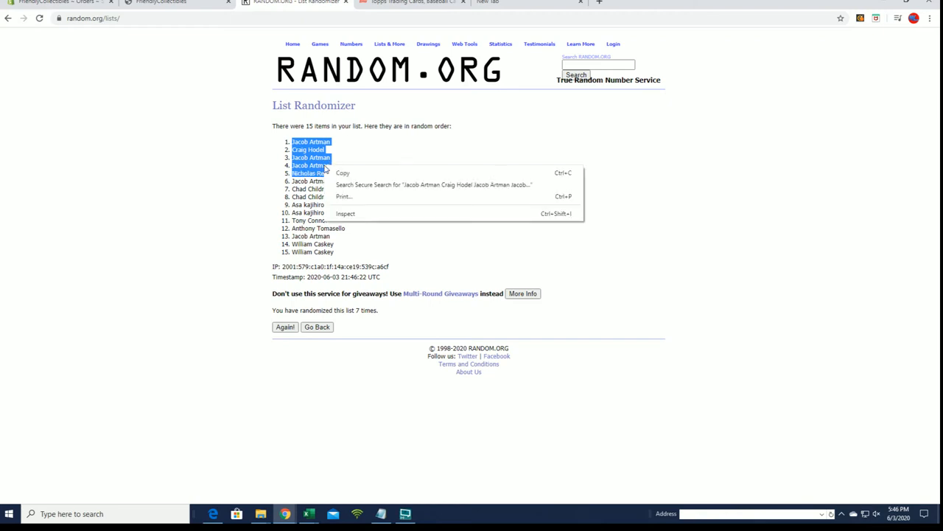
click(928, 18)
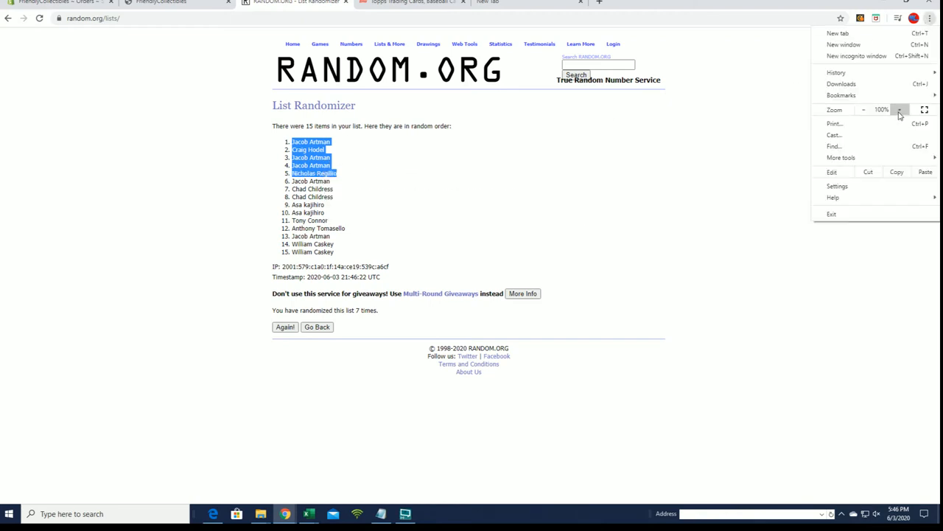
click(900, 109)
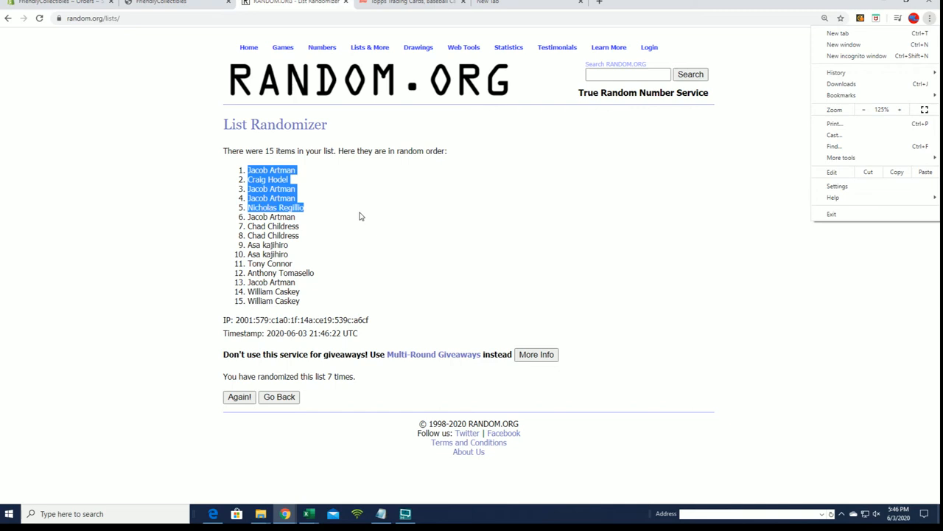